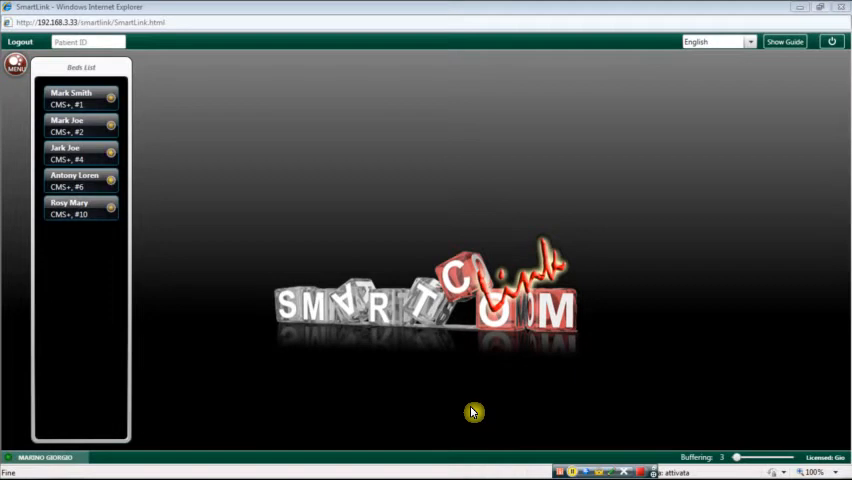
mouse_move(116, 288)
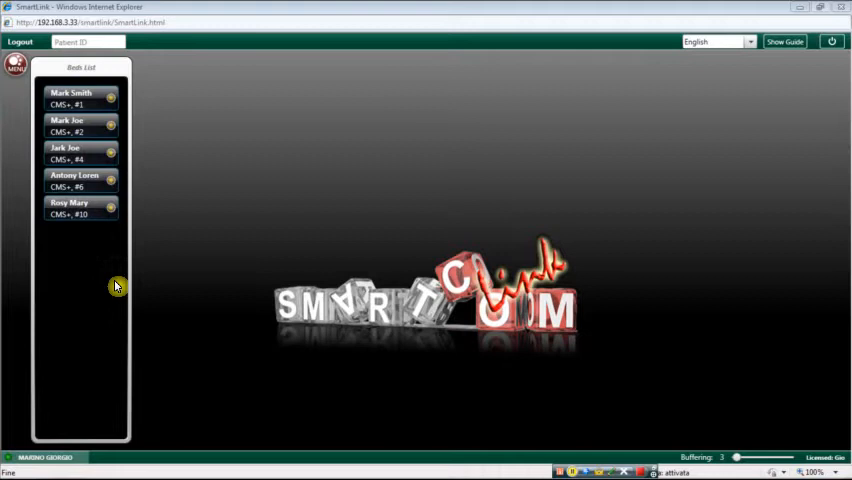
Step: Bring up the SmartLink module menu from the top-left logo button
click(20, 70)
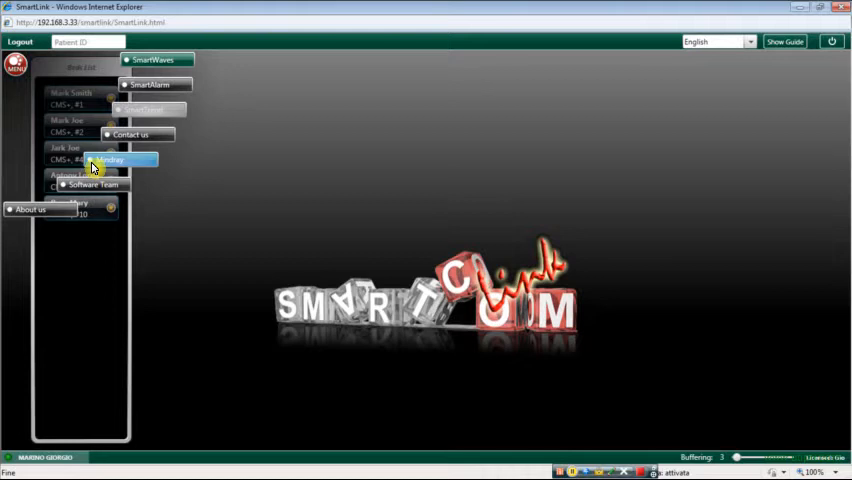
mouse_move(126, 64)
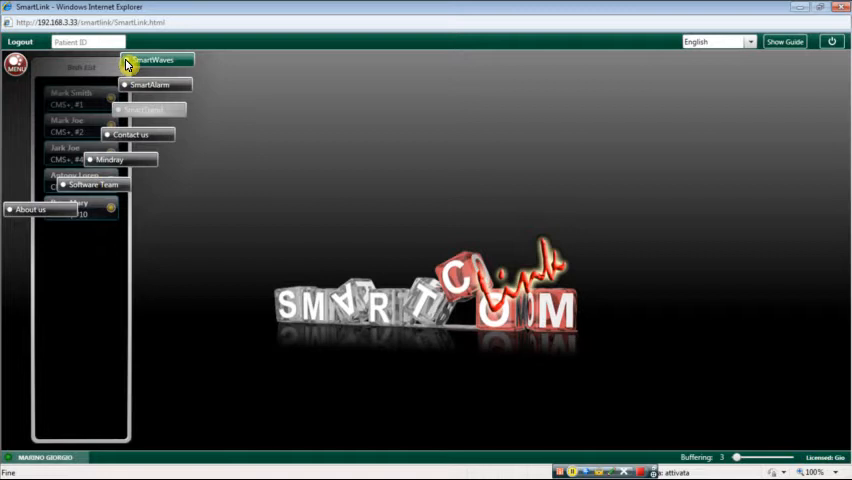
mouse_move(160, 84)
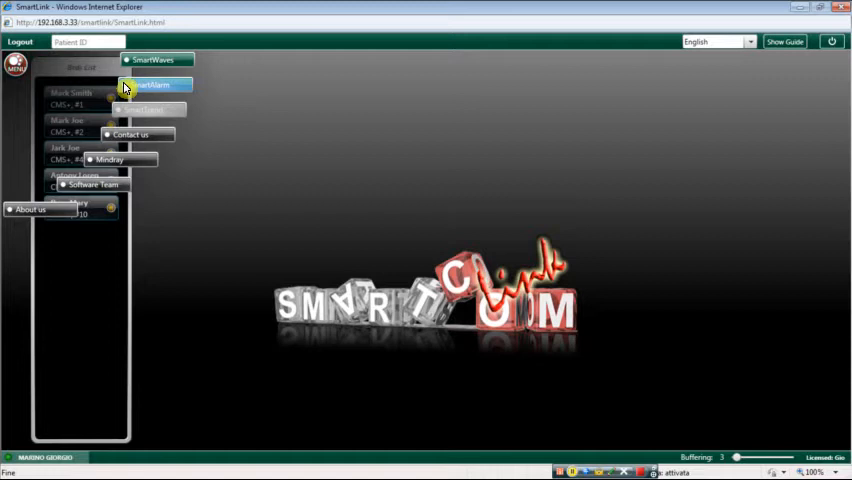
mouse_move(136, 112)
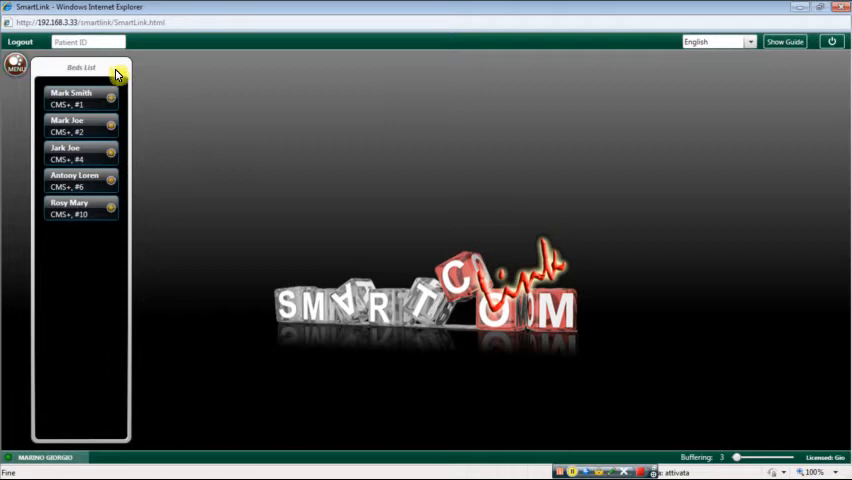
mouse_move(100, 76)
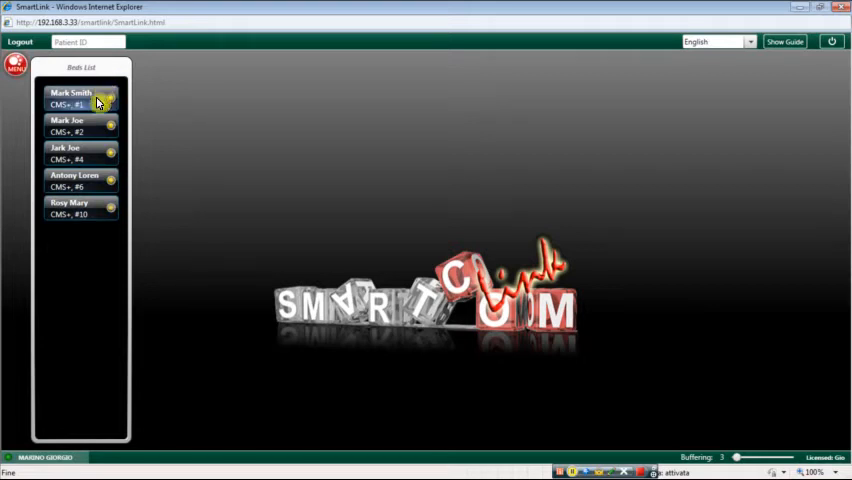
click(78, 104)
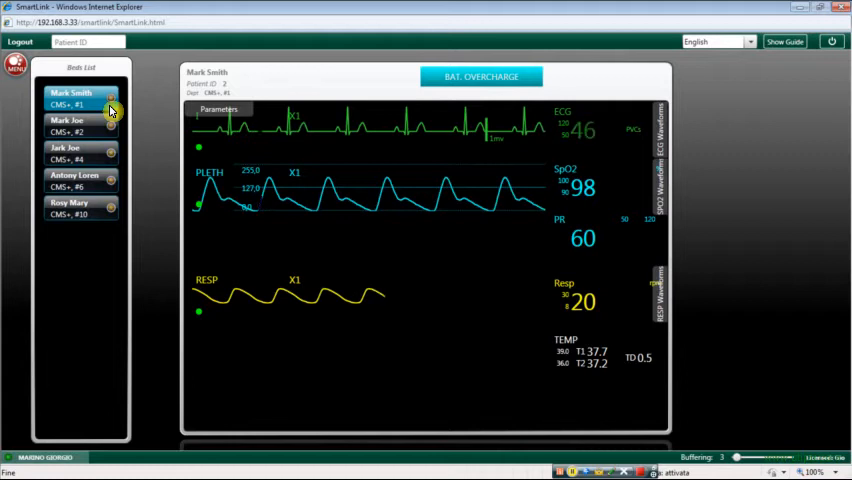
mouse_move(148, 100)
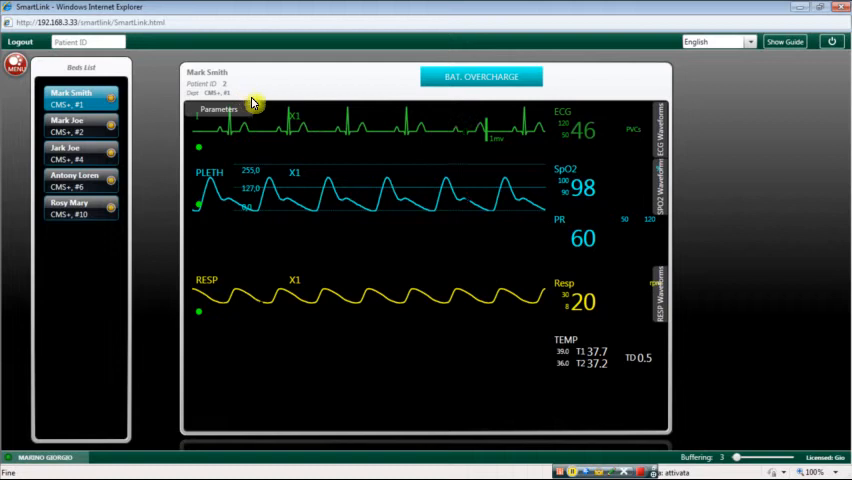
click(220, 108)
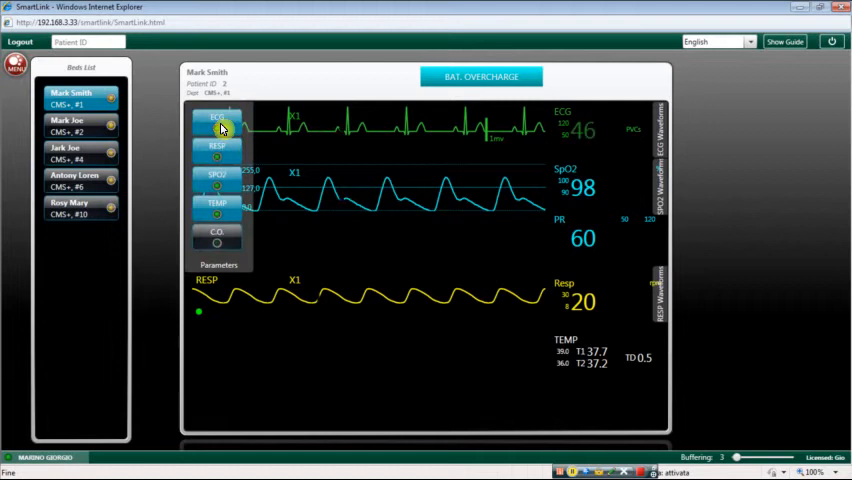
mouse_move(230, 148)
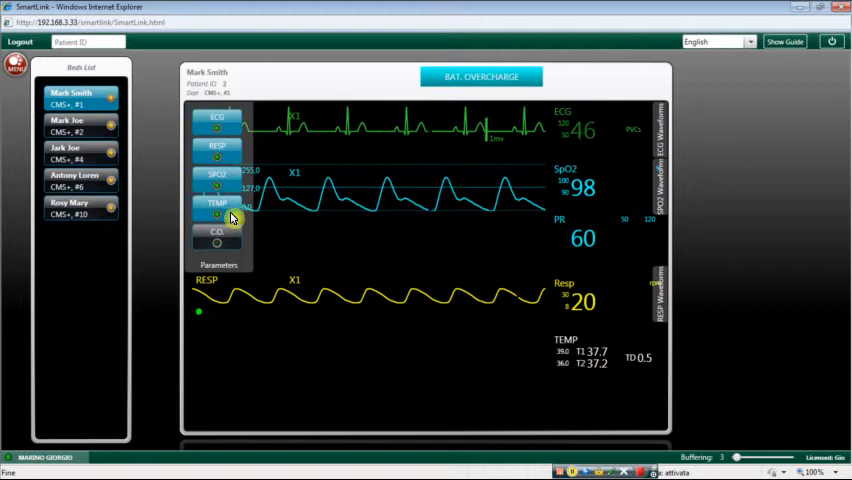
mouse_move(230, 236)
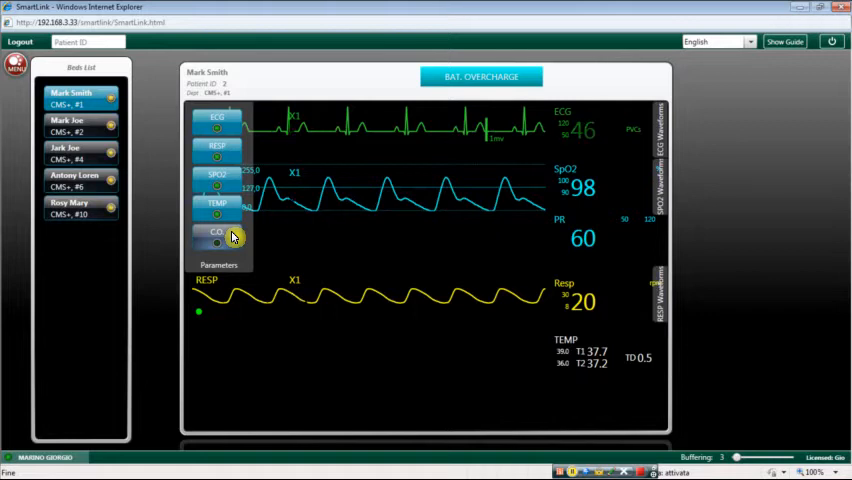
click(212, 232)
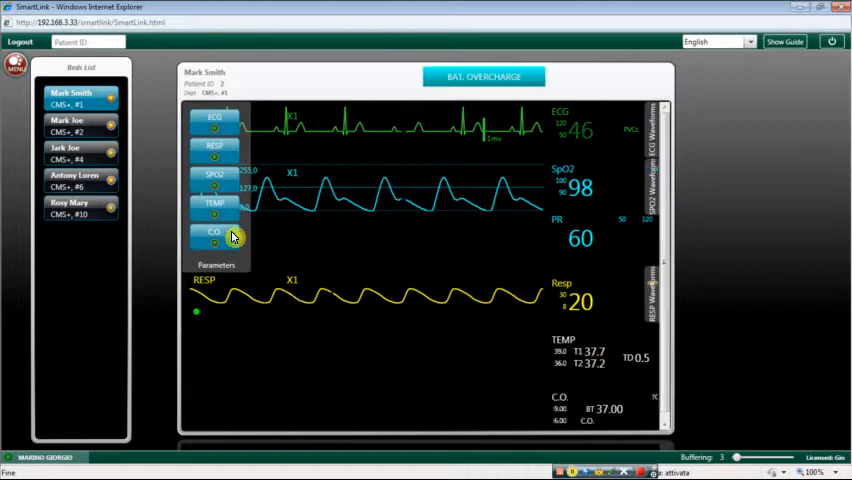
mouse_move(232, 206)
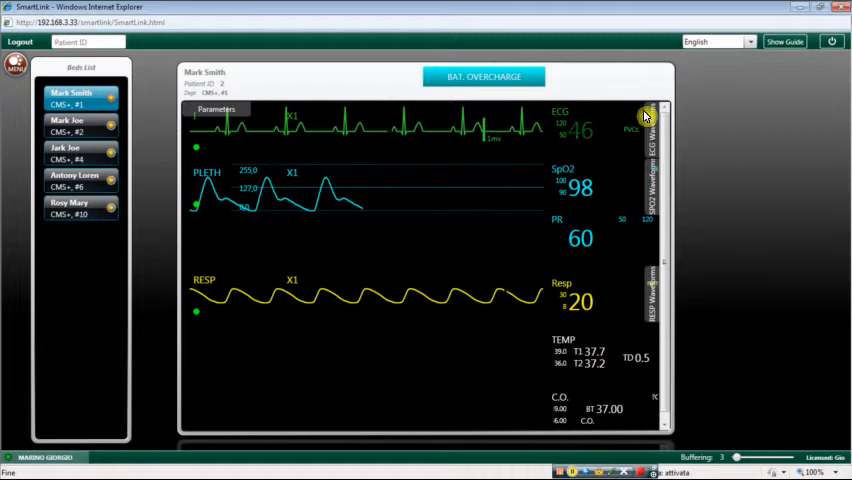
click(644, 116)
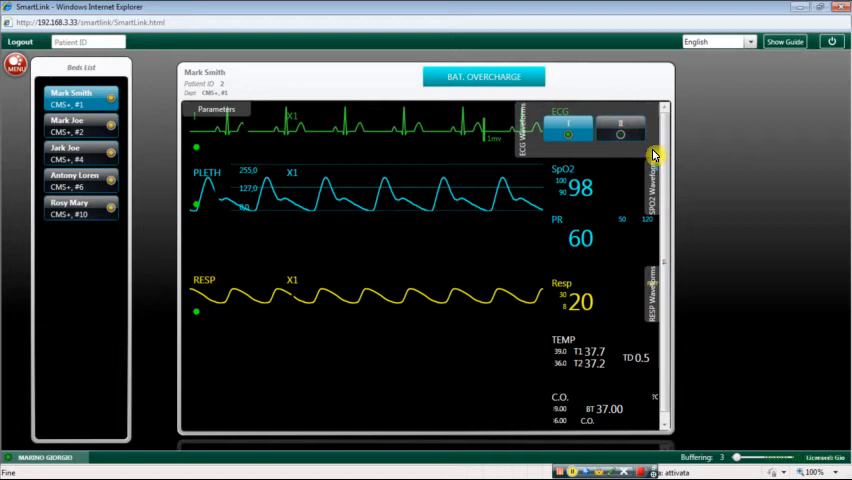
mouse_move(620, 140)
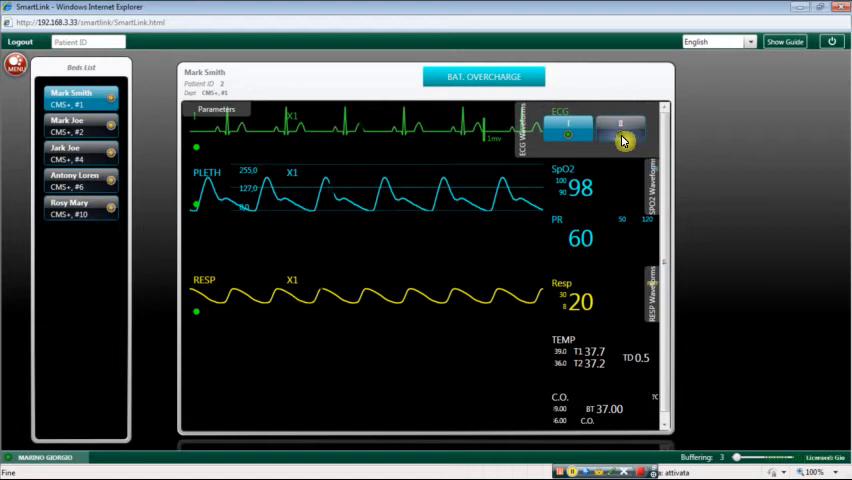
click(620, 128)
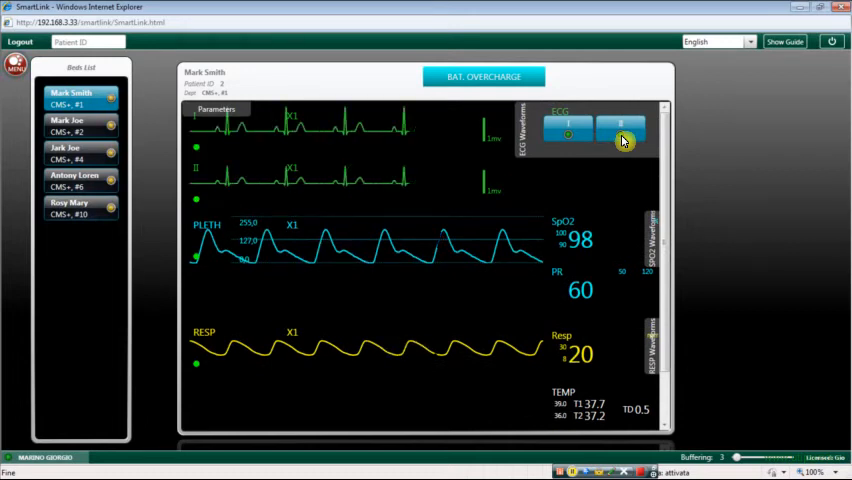
click(602, 128)
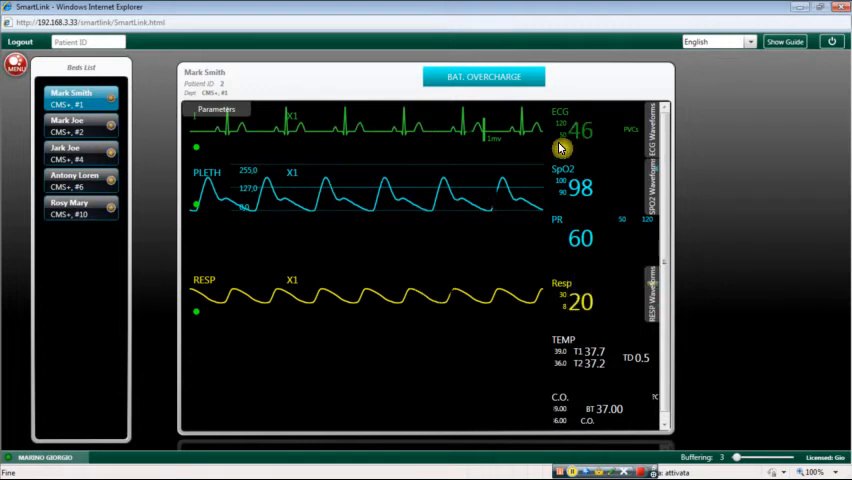
mouse_move(460, 150)
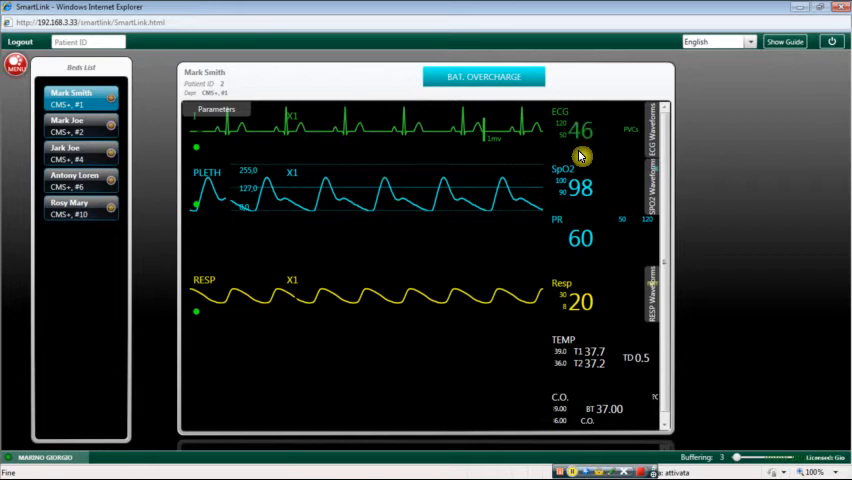
mouse_move(496, 190)
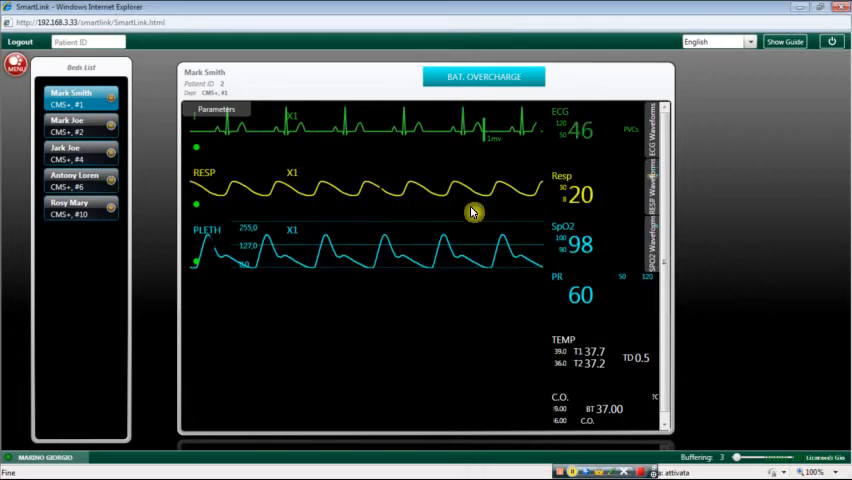
mouse_move(456, 134)
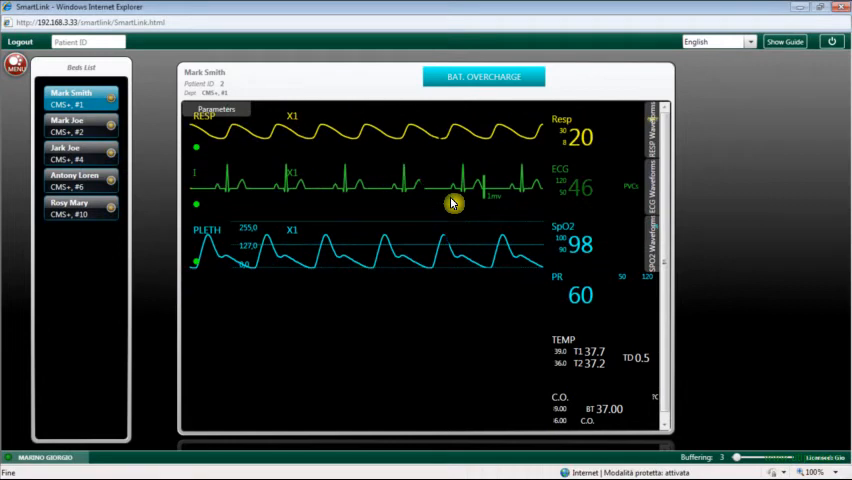
mouse_move(444, 136)
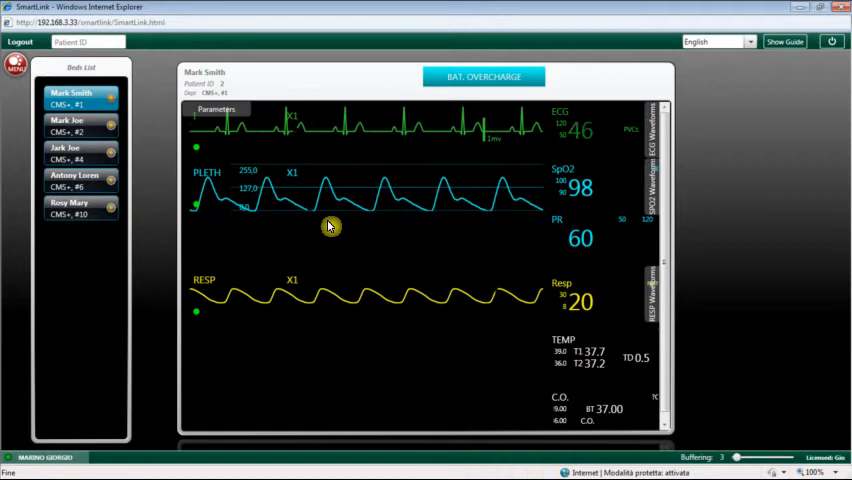
mouse_move(198, 208)
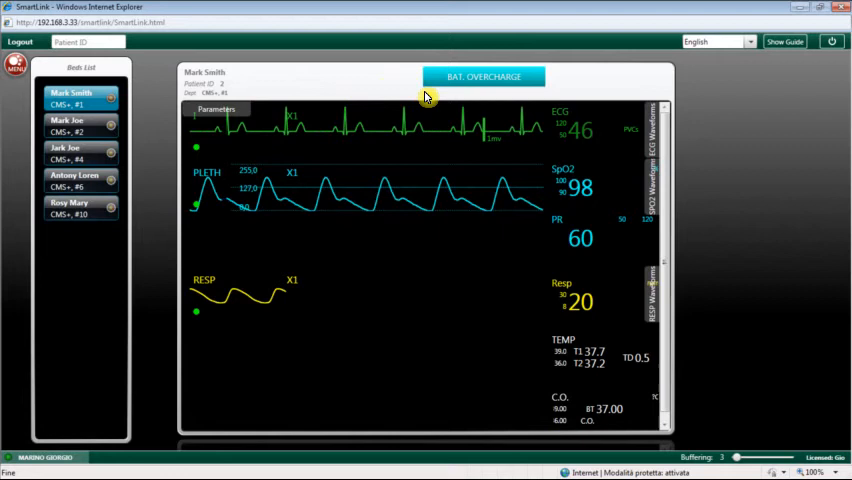
mouse_move(442, 96)
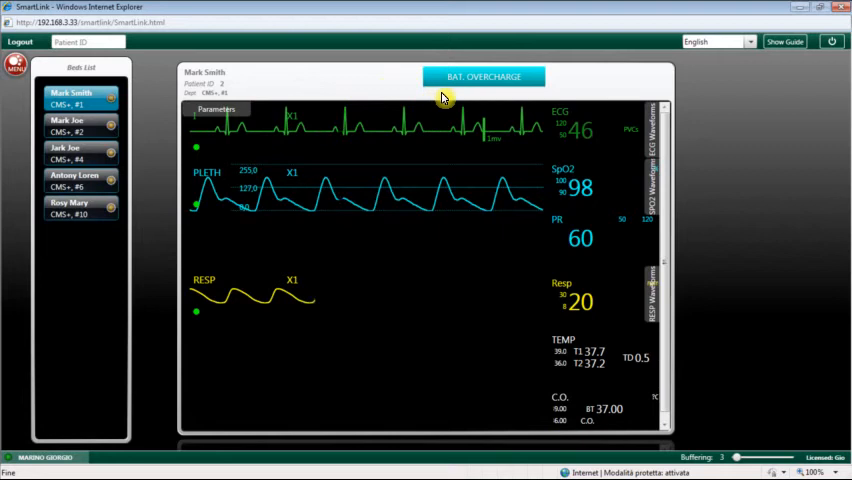
click(484, 76)
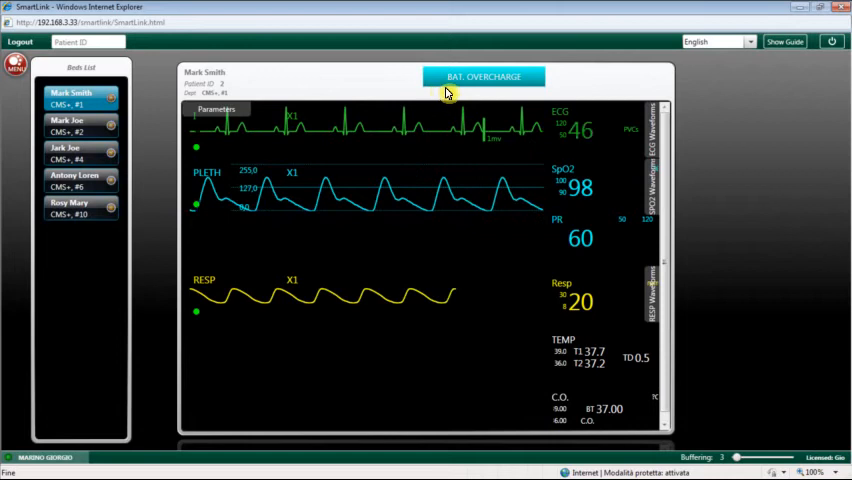
click(484, 76)
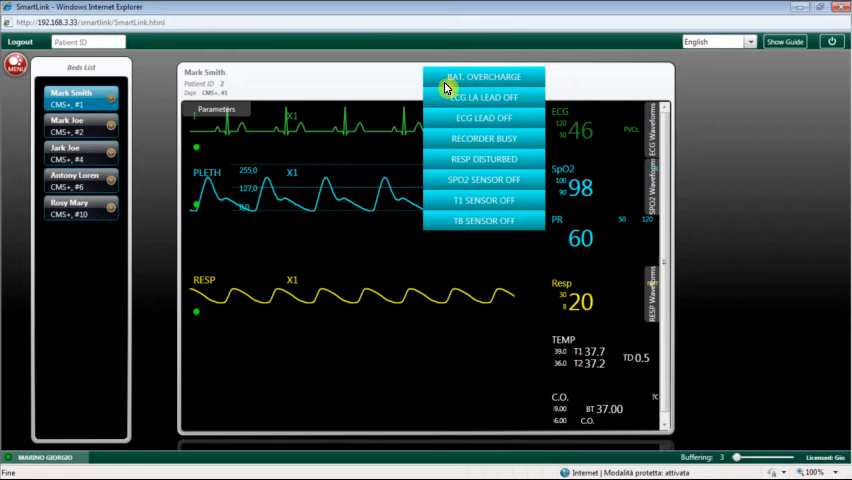
click(484, 76)
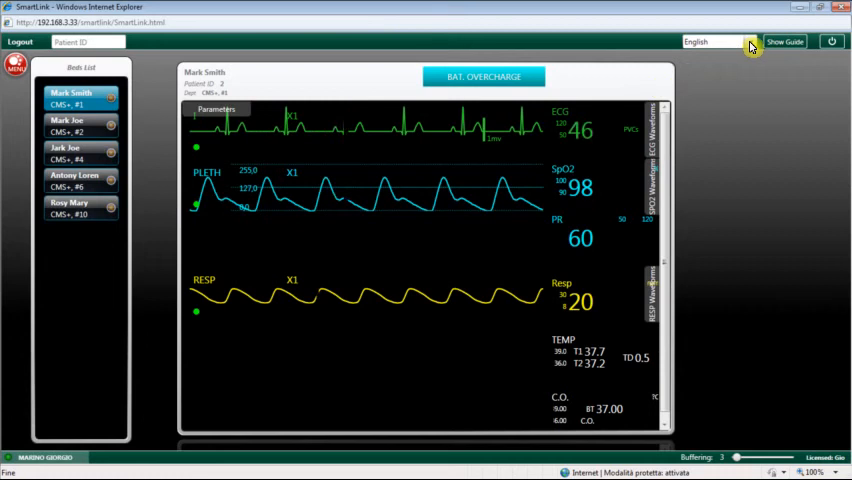
click(740, 40)
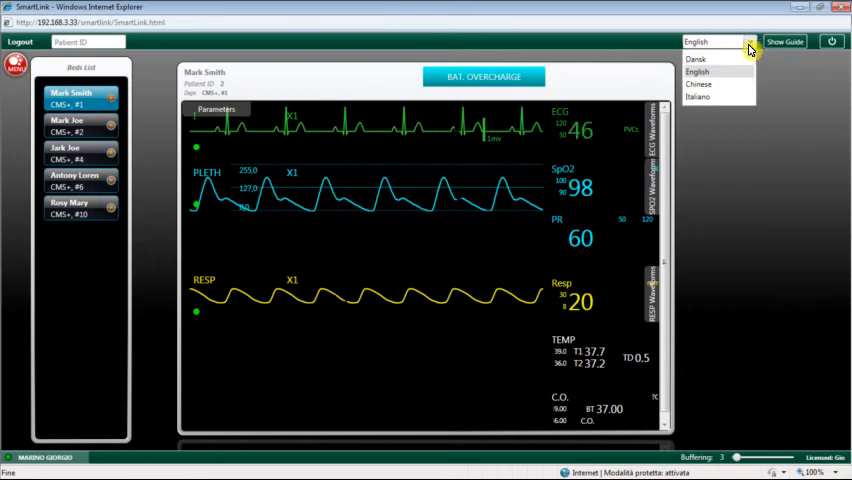
click(712, 84)
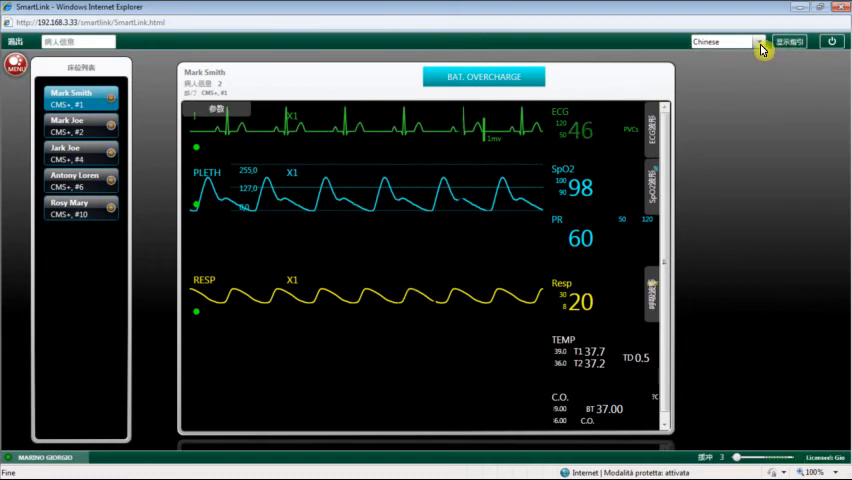
click(752, 40)
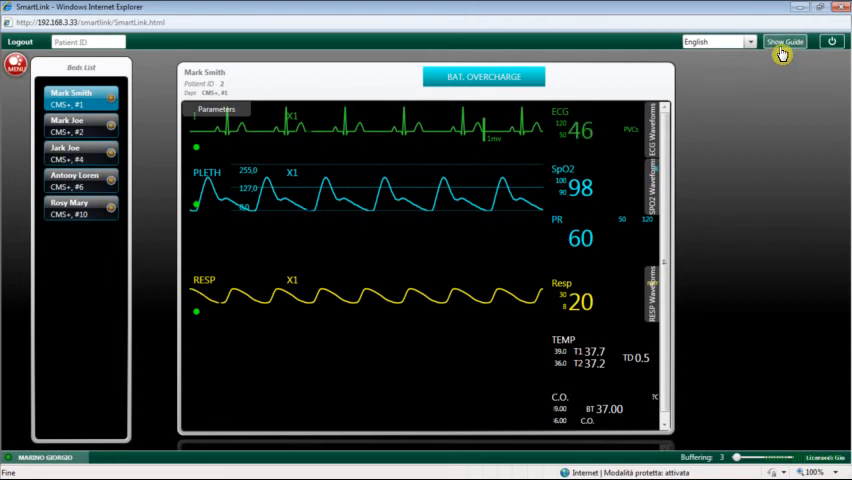
Step: Show the guide overlay and dismiss the Waveforms and Parameters Display help page
click(788, 42)
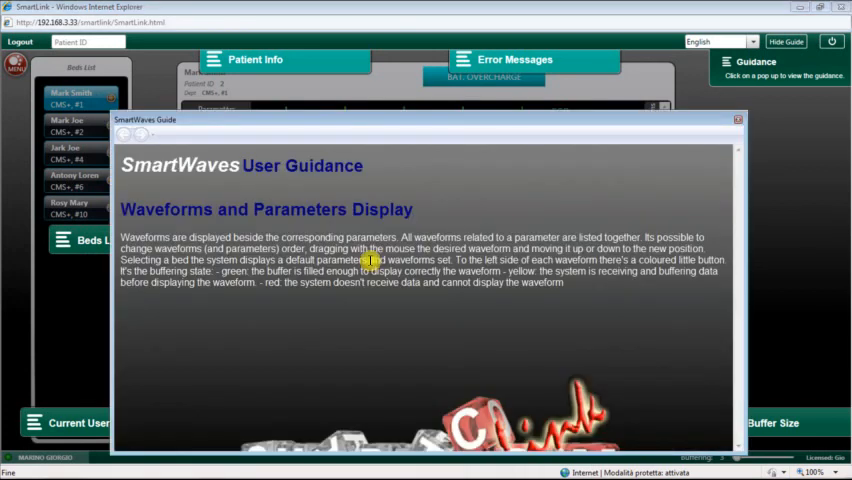
mouse_move(700, 140)
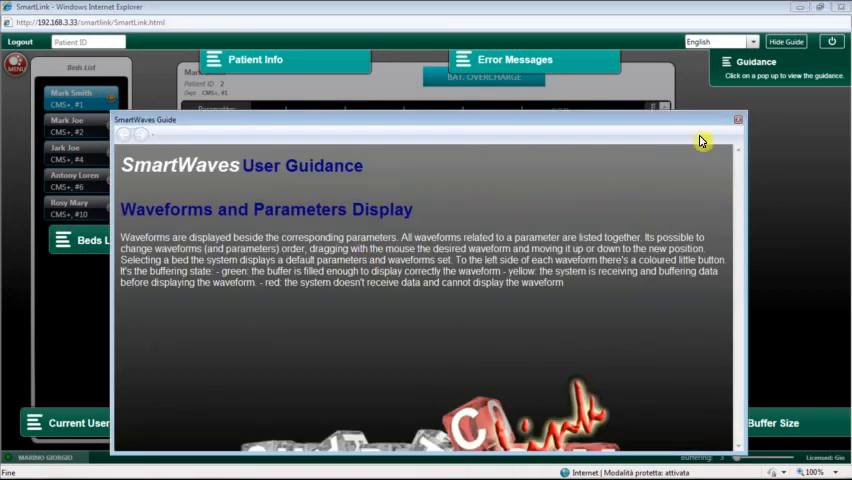
click(736, 120)
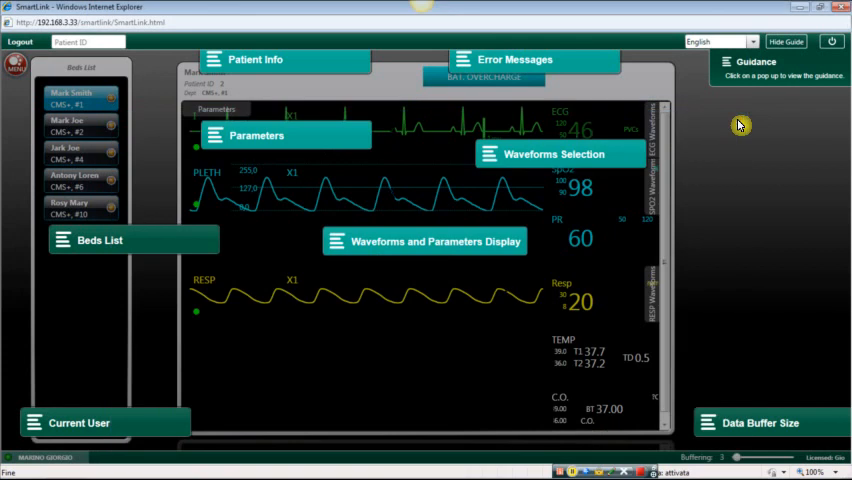
mouse_move(628, 456)
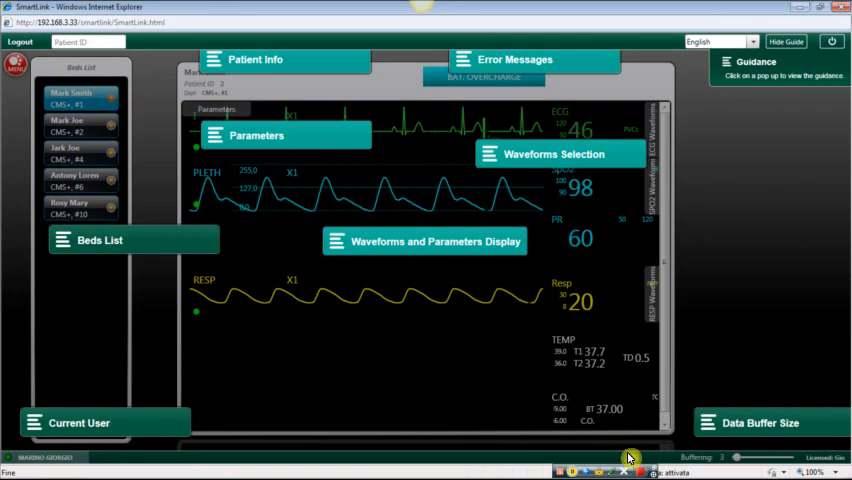